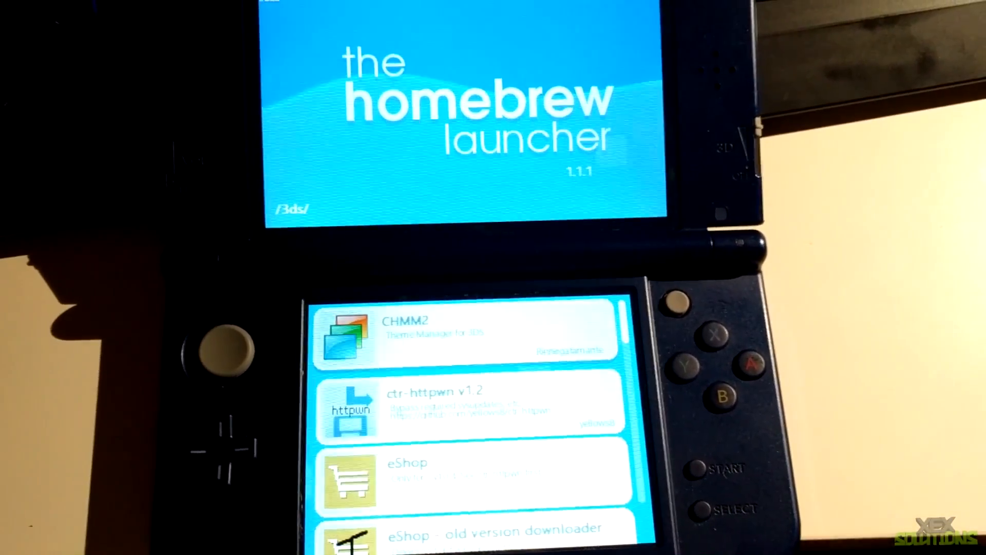
scroll(down, 3)
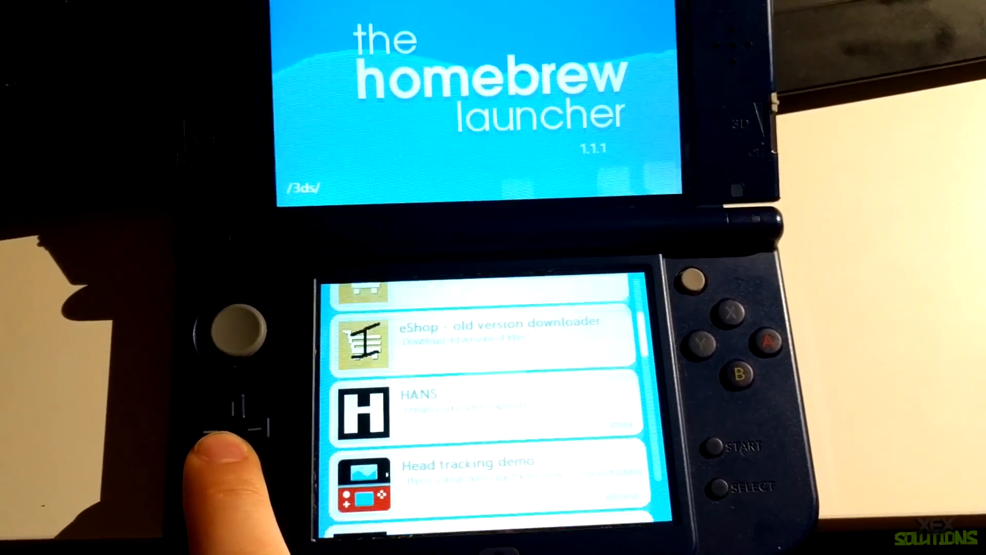